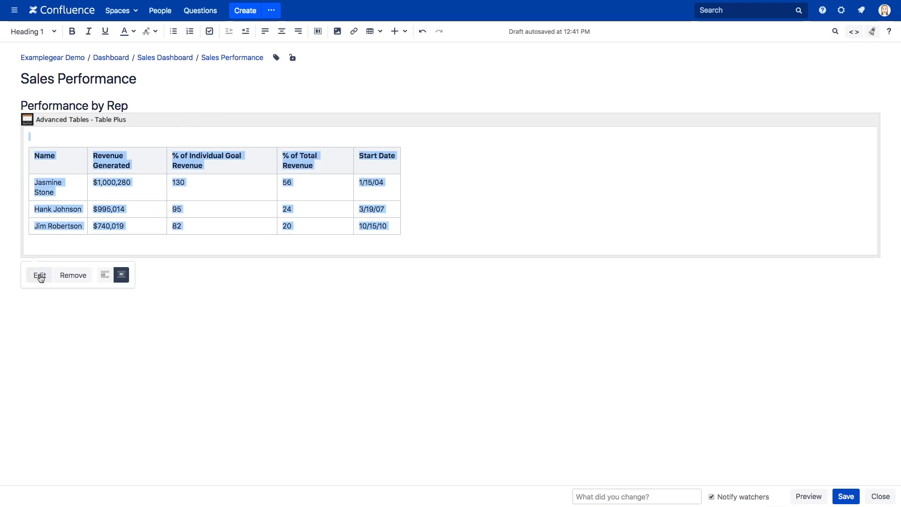
Edit the Table Plus macro and set the starting column number to 2.
click(39, 275)
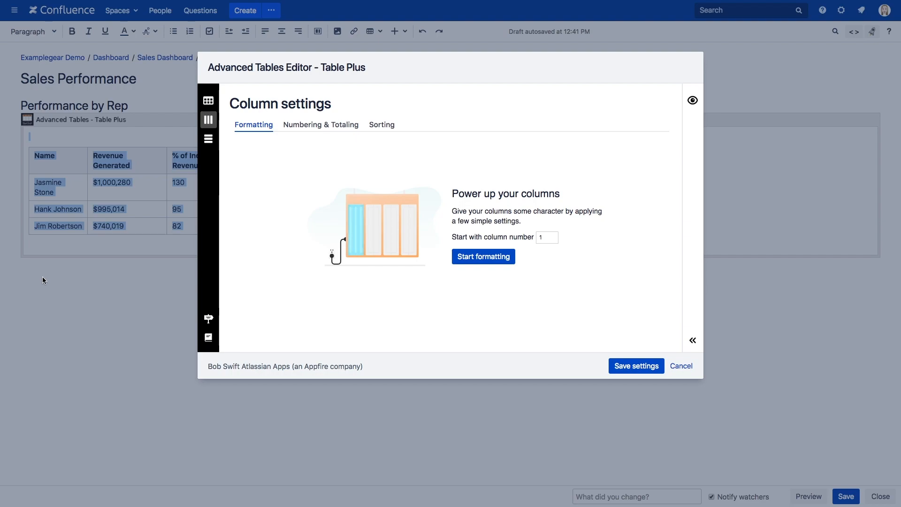
text(2)
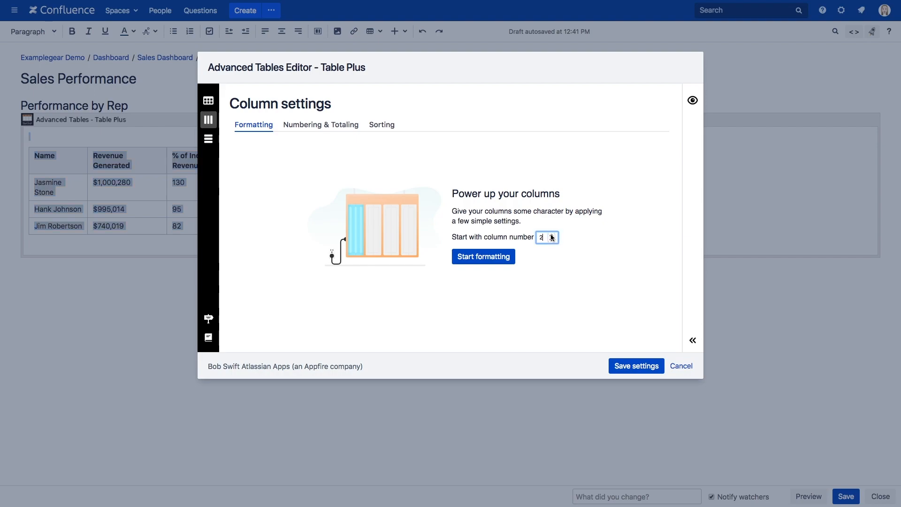
Format column 1 as string with Total label and column 2 as green currency summed, discarding an extra third column.
click(482, 256)
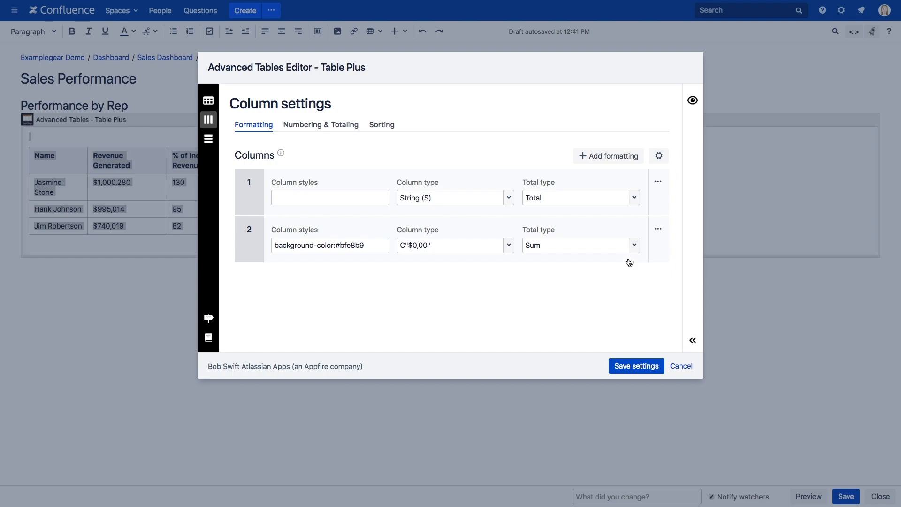
mouse_move(675, 154)
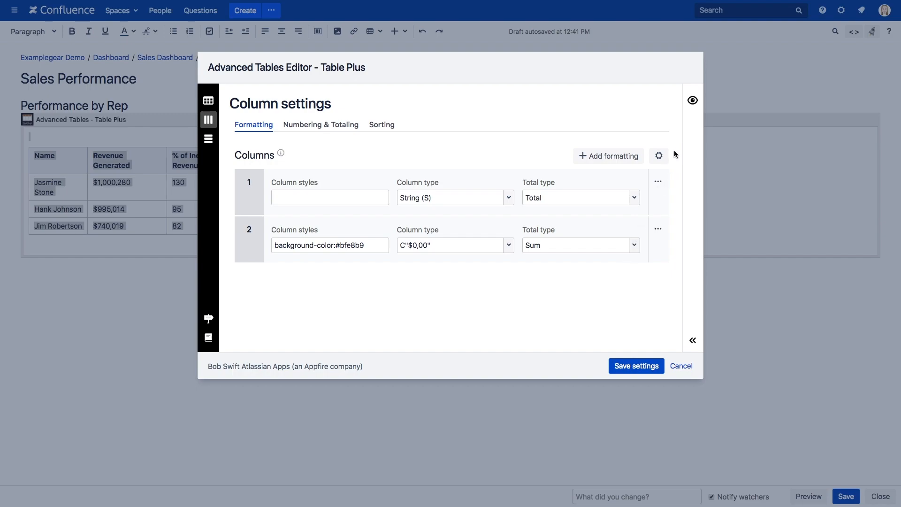
click(693, 101)
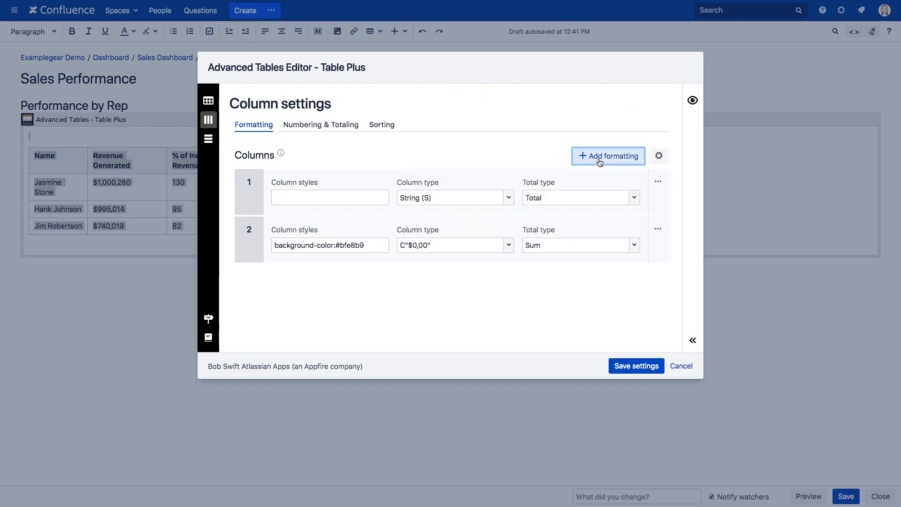
click(608, 156)
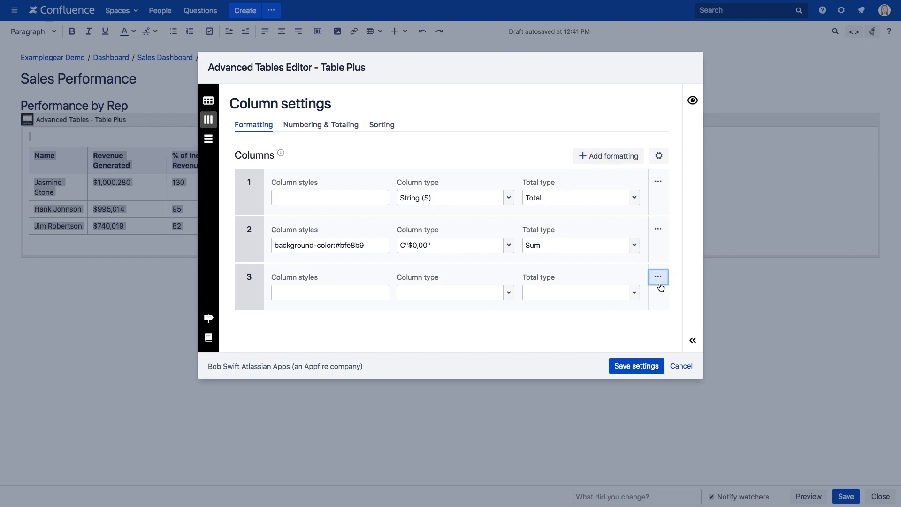
click(657, 276)
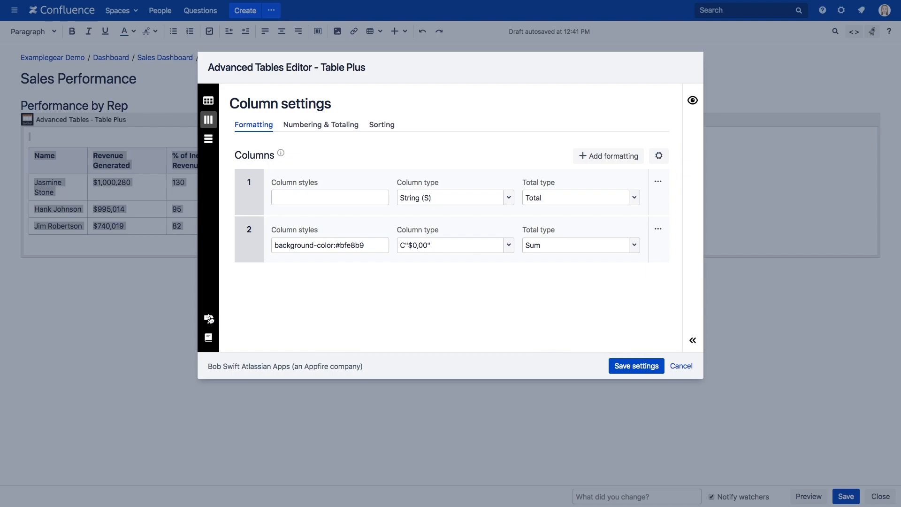
mouse_move(209, 337)
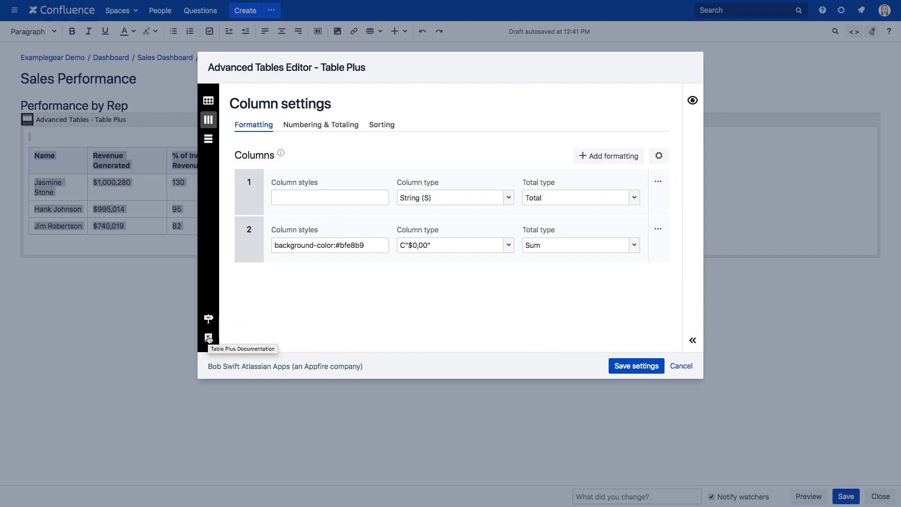
Review Numbering & Totaling and Sorting options, then move to row formatting.
click(321, 125)
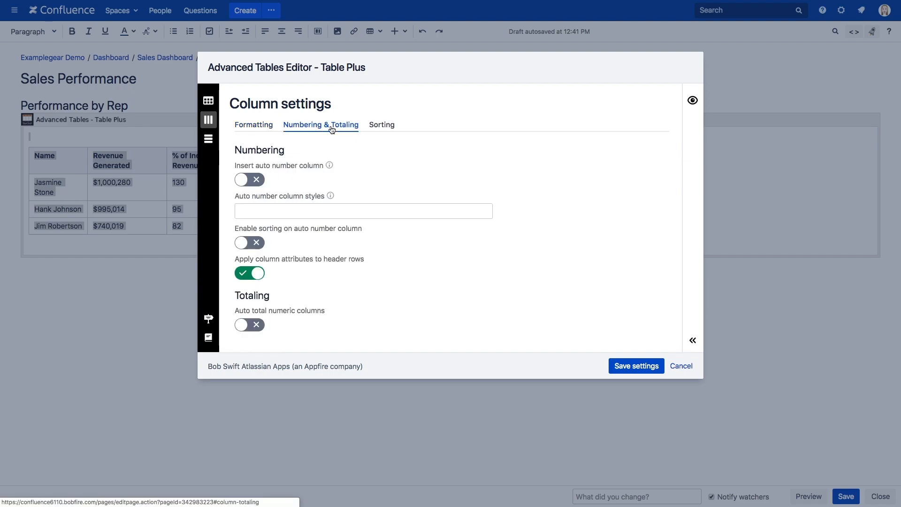
click(381, 125)
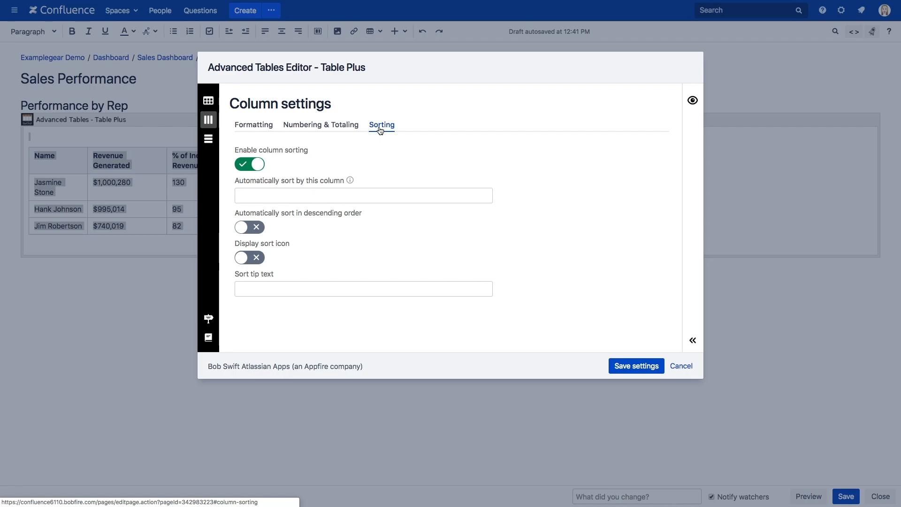
click(208, 139)
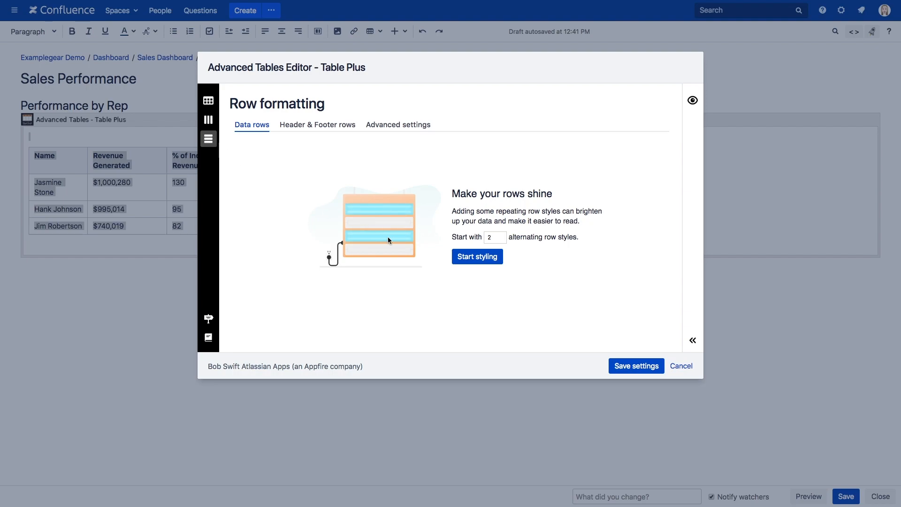
Style alternating green data rows and set header/footer rows to font-size:20px, reviewing advanced row options.
click(477, 256)
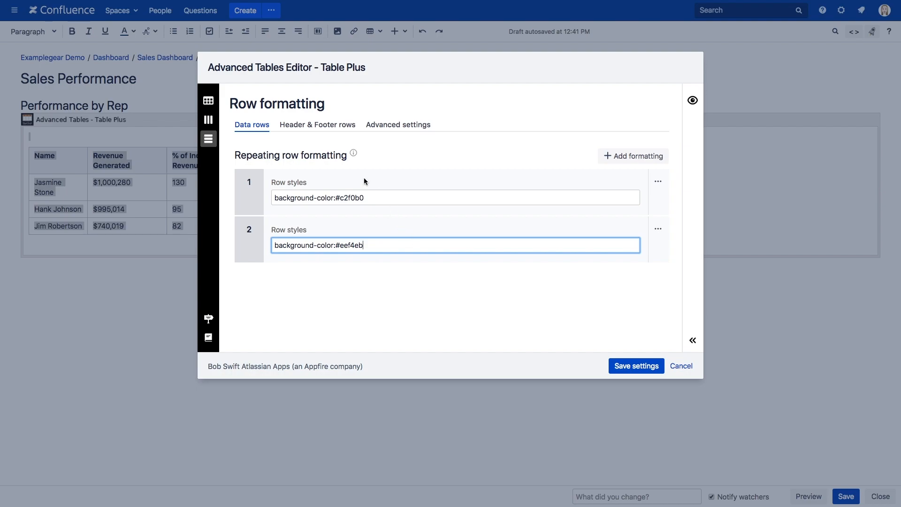
click(316, 125)
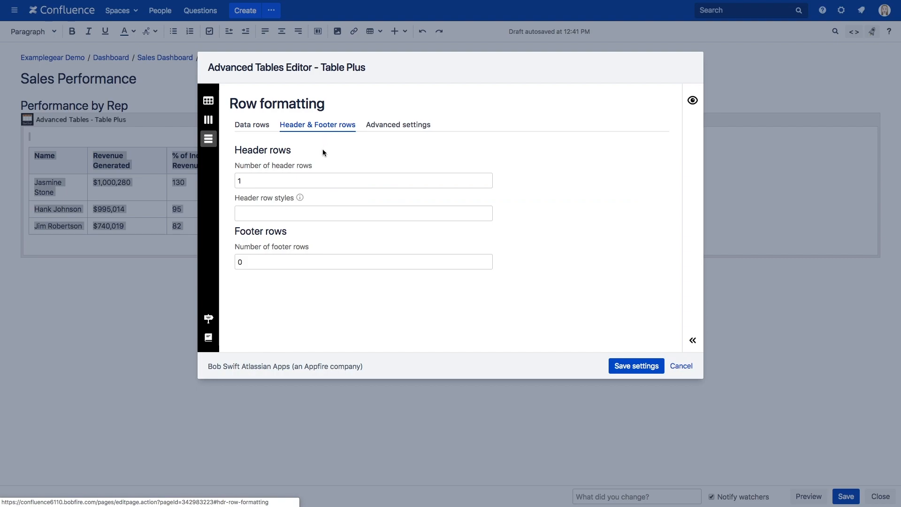
text(font-size:20px)
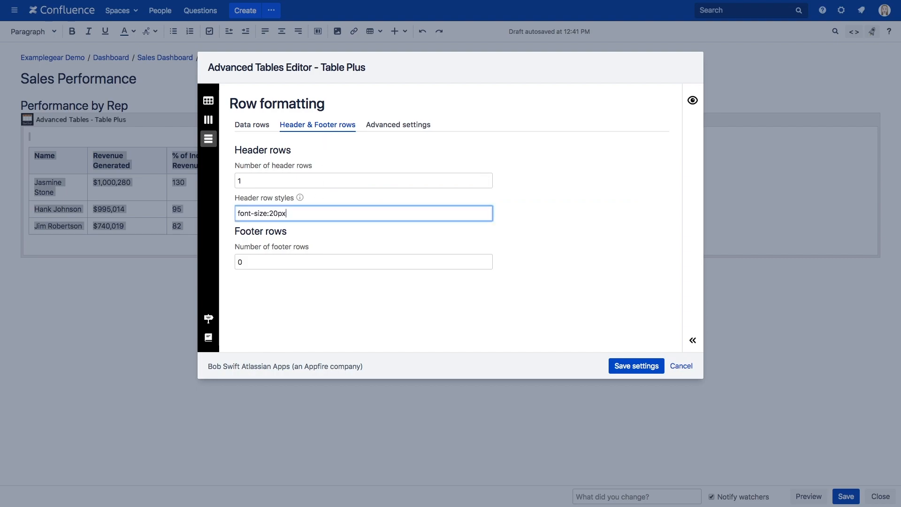
click(398, 125)
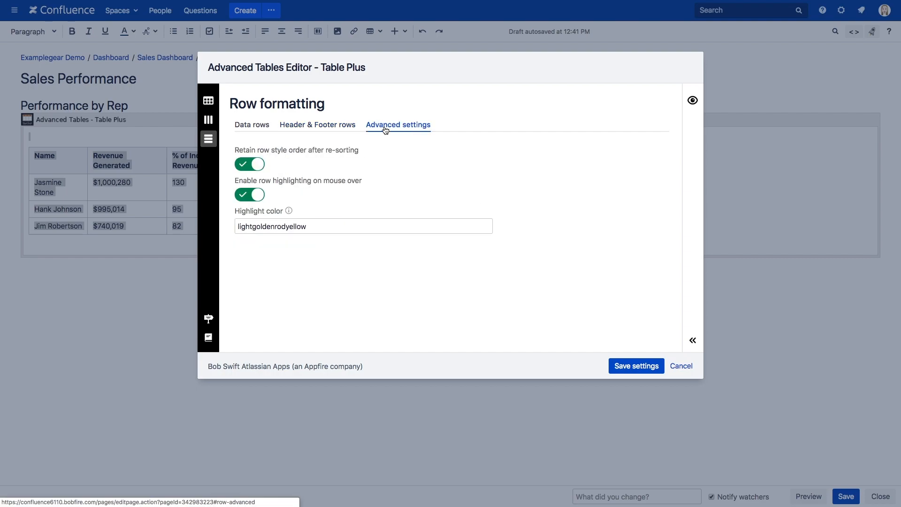
click(209, 101)
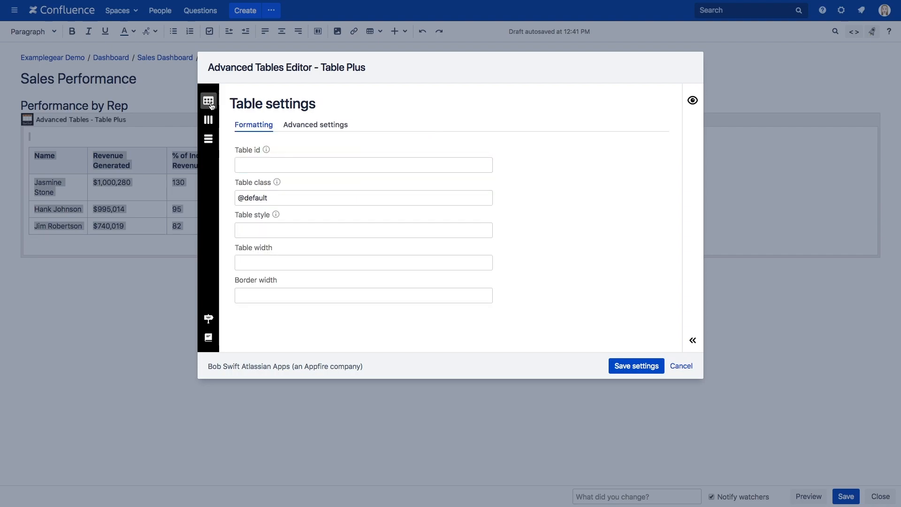
Set border width to 2px, then edit the CSV Table macro on Demoware Revenue.
text(2)
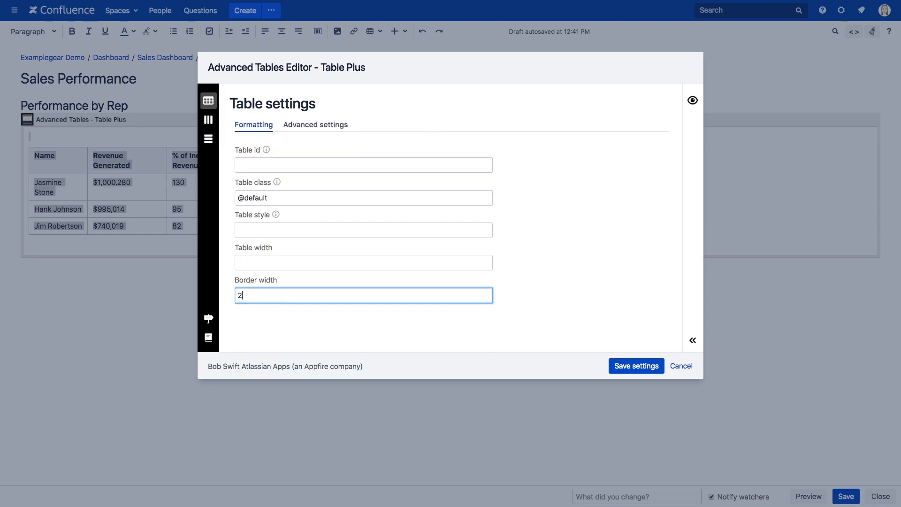
text(px)
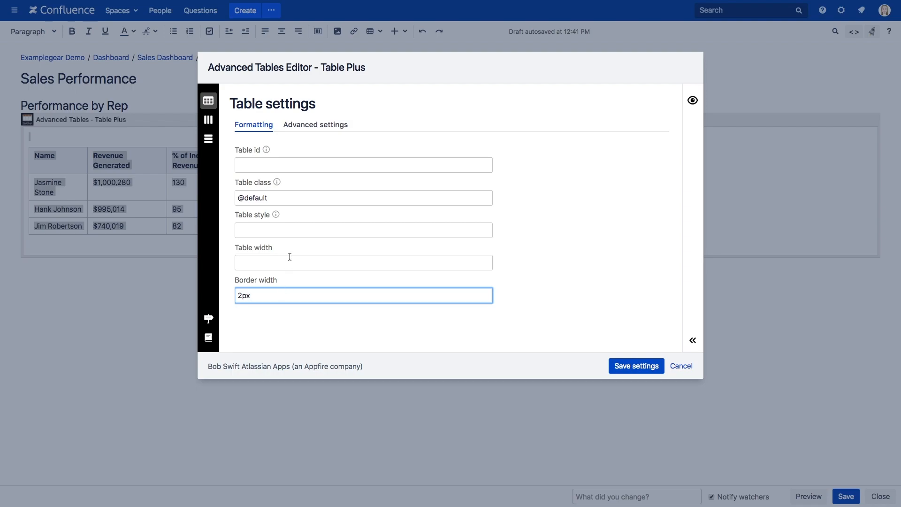
click(316, 124)
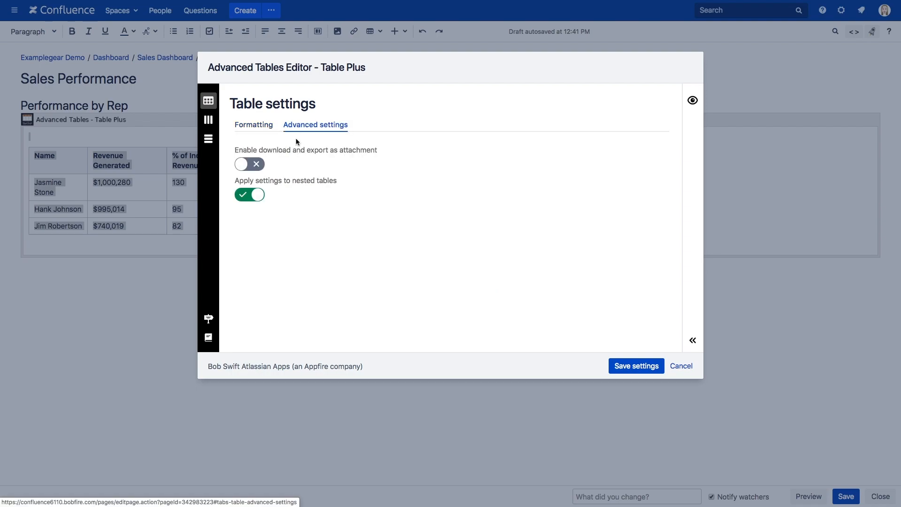
click(249, 164)
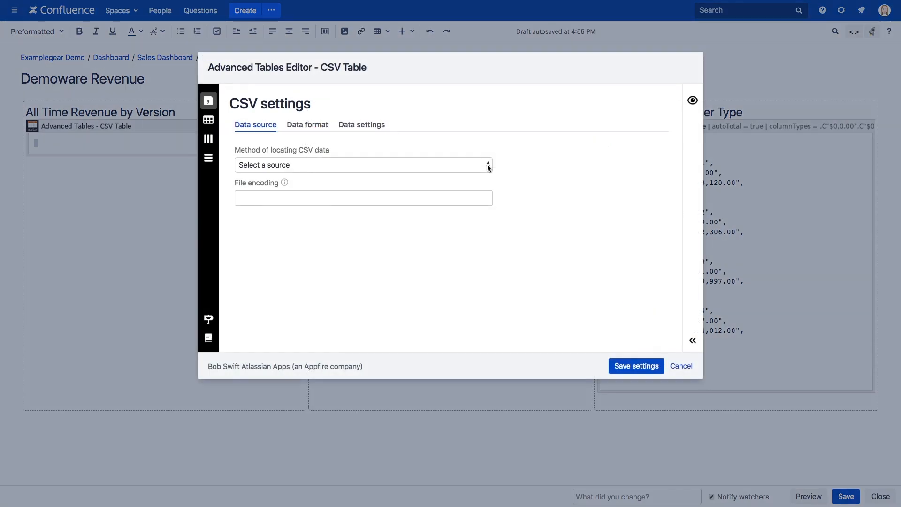
Source the CSV data from the Demoware-Product-Version-Sales.csv attachment and move to table settings.
click(363, 165)
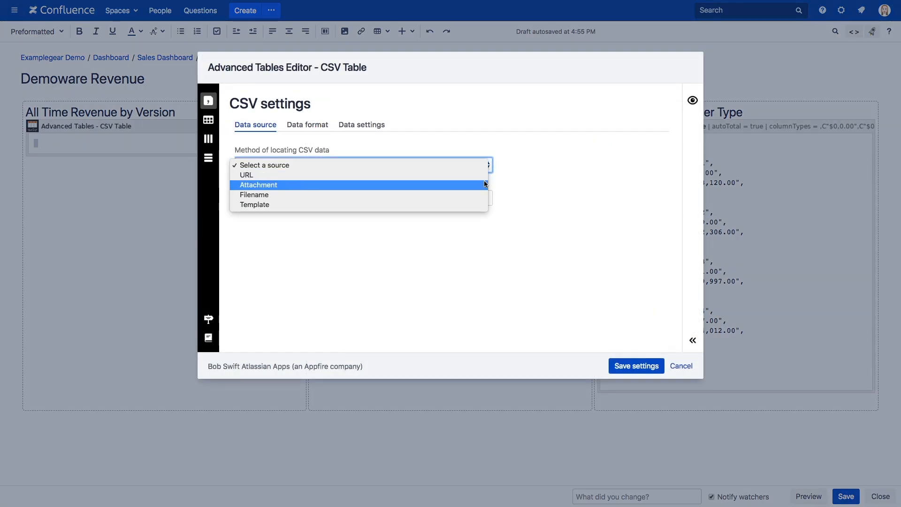
click(257, 185)
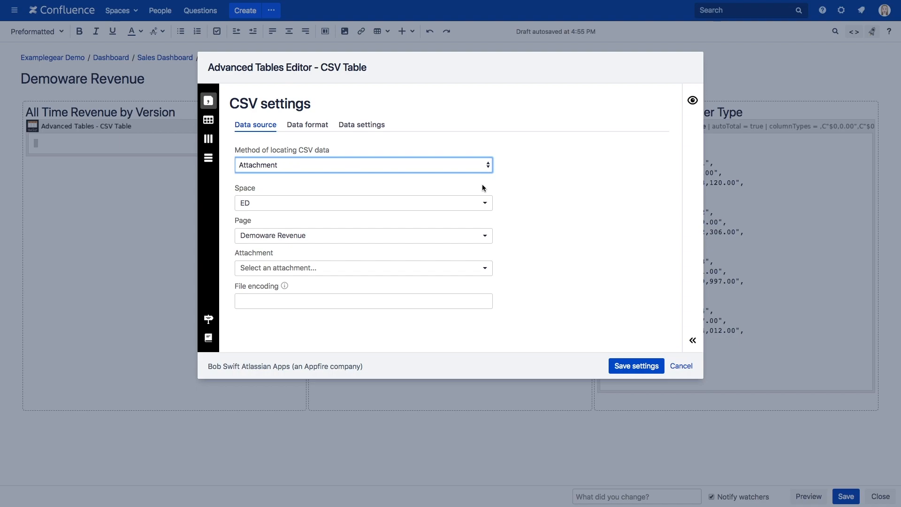
click(362, 268)
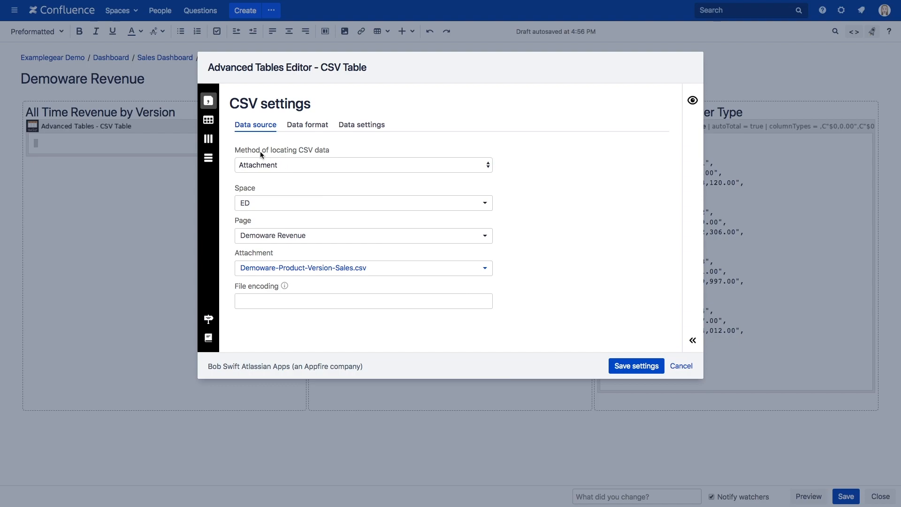
click(208, 119)
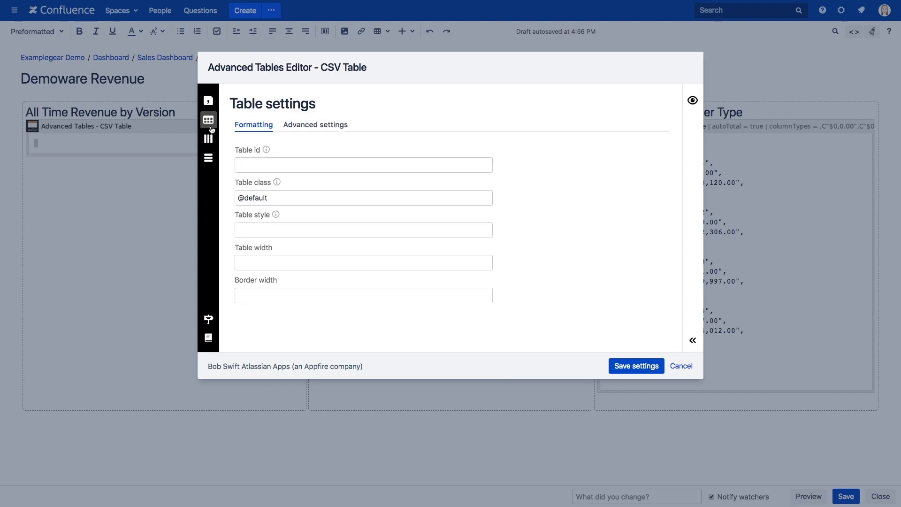
Move through column settings to the CSV table's row formatting options.
click(209, 139)
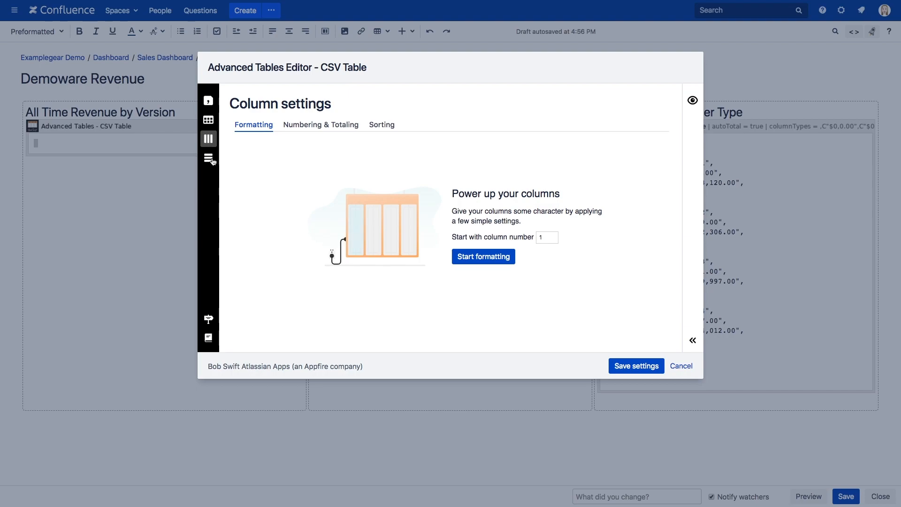
click(209, 158)
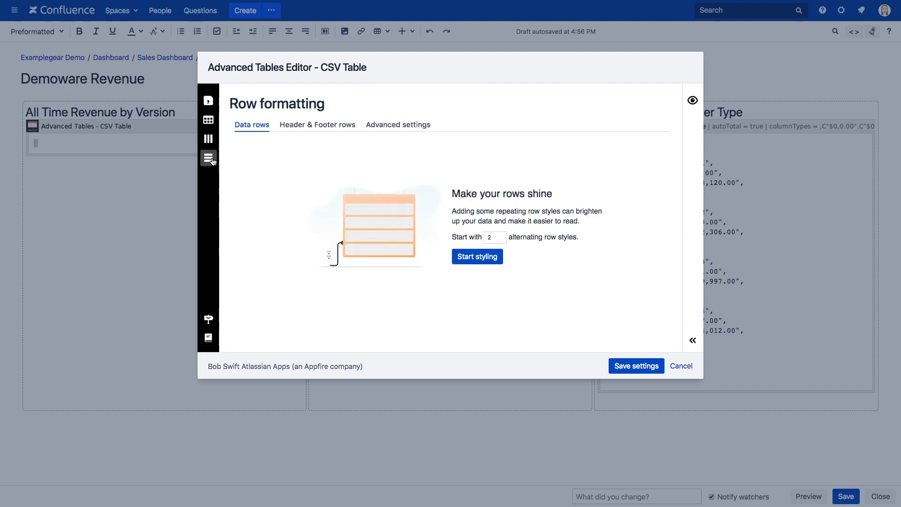